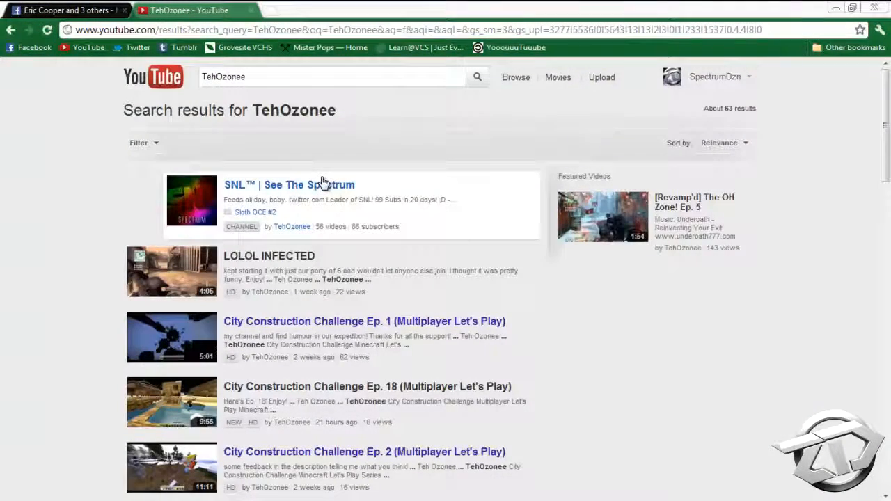
Step: Open the 'SNL™ | See The Spectrum' channel from the TehOzonee search results
click(288, 185)
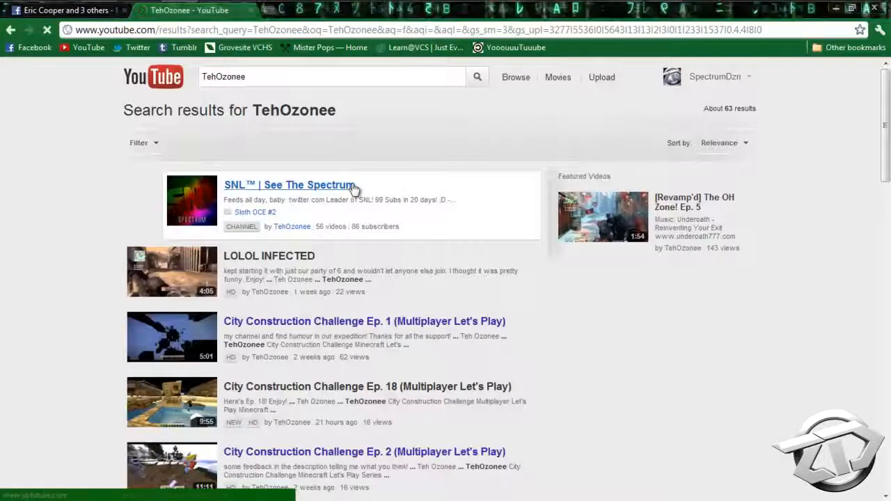
click(287, 185)
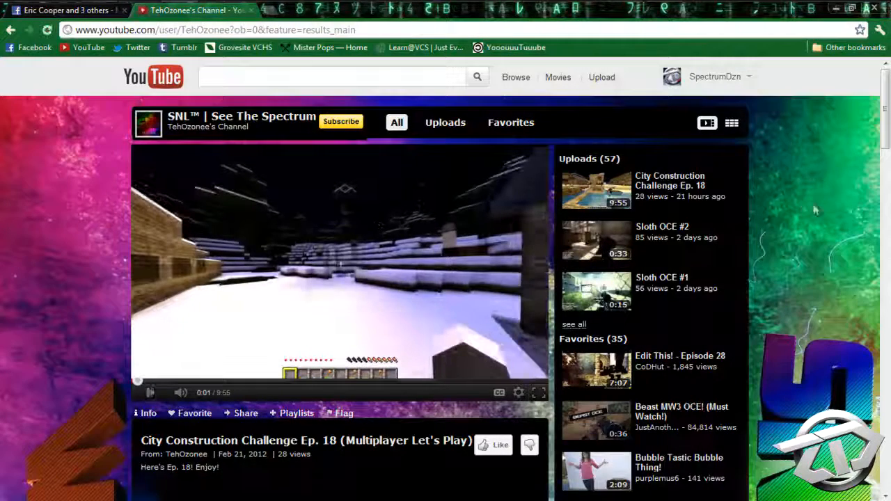
scroll(down, 3)
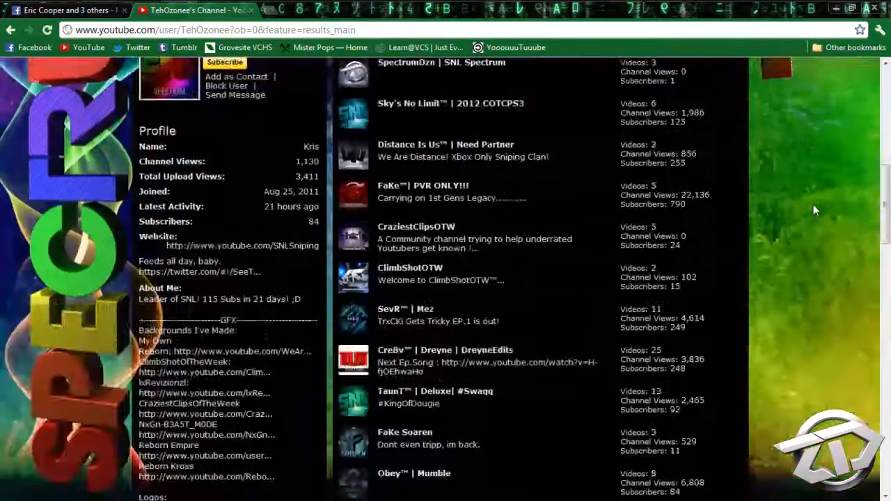
scroll(down, 3)
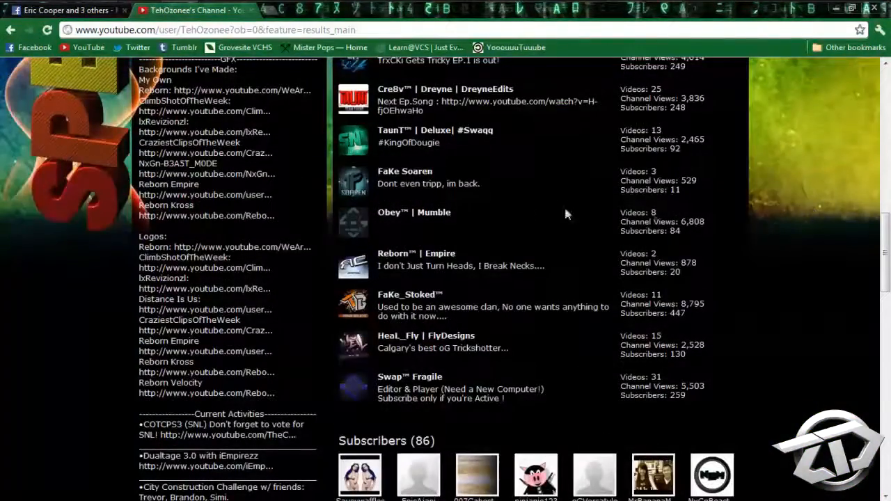
scroll(up, 3)
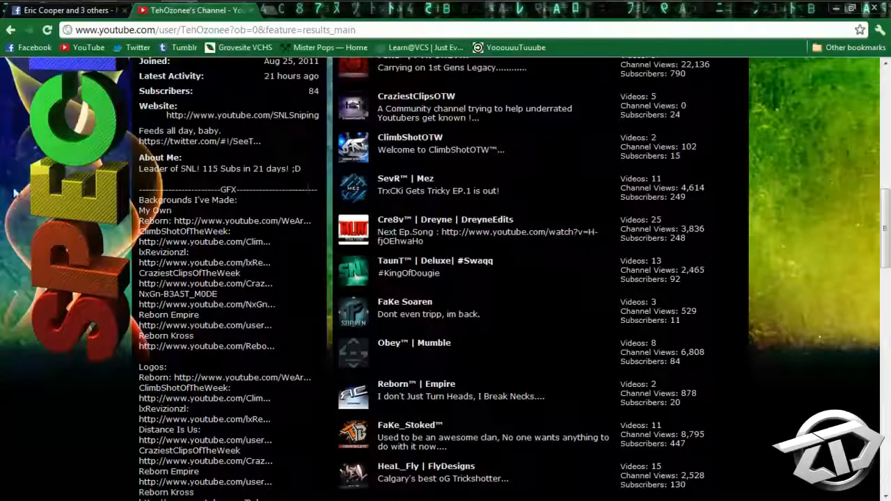
mouse_move(143, 188)
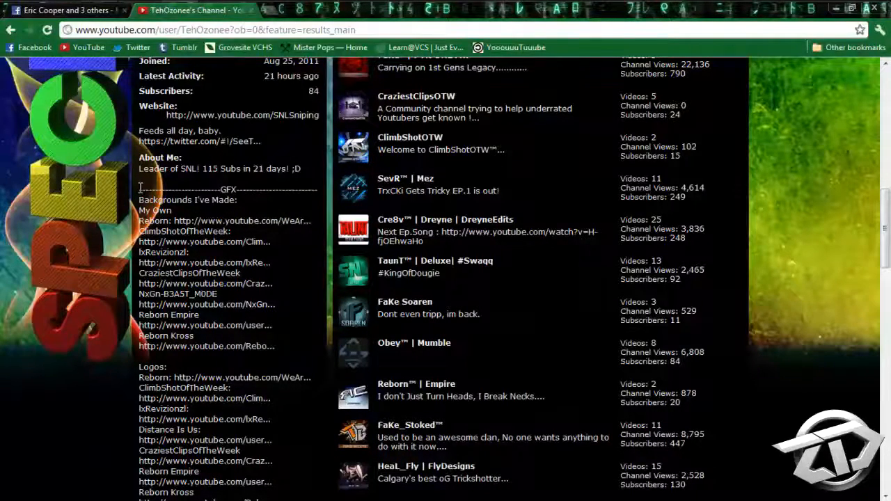
scroll(down, 3)
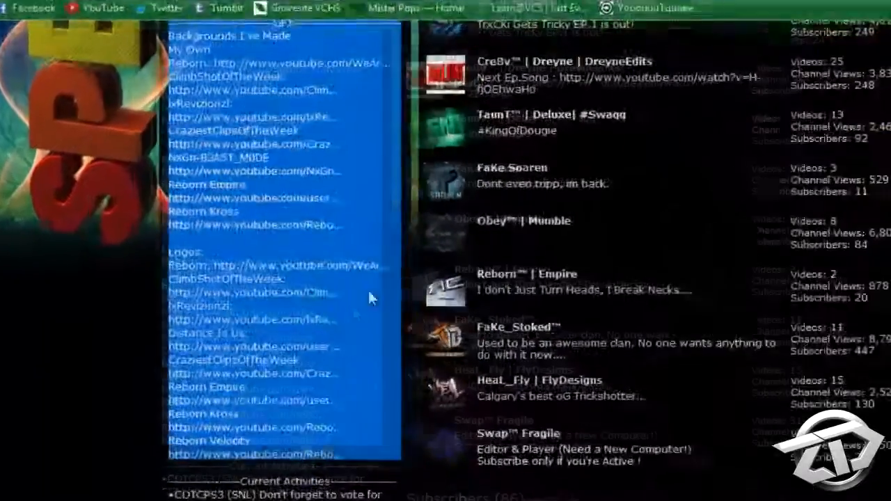
scroll(up, 3)
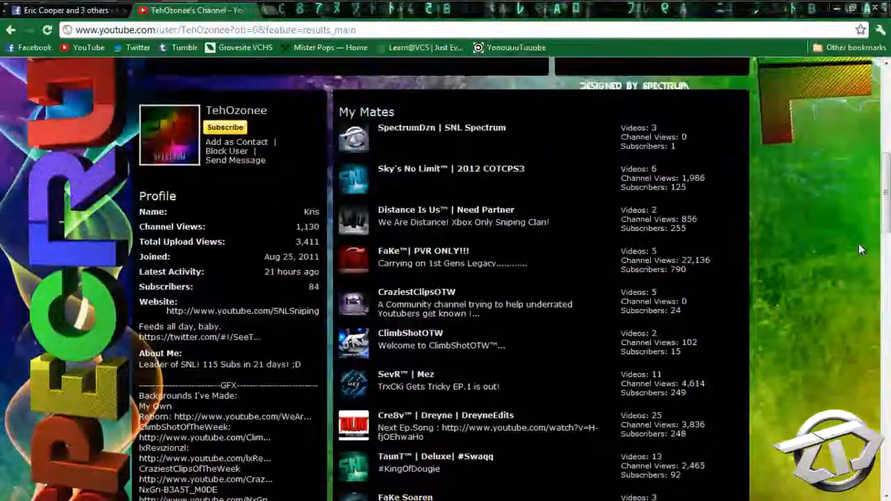
scroll(down, 3)
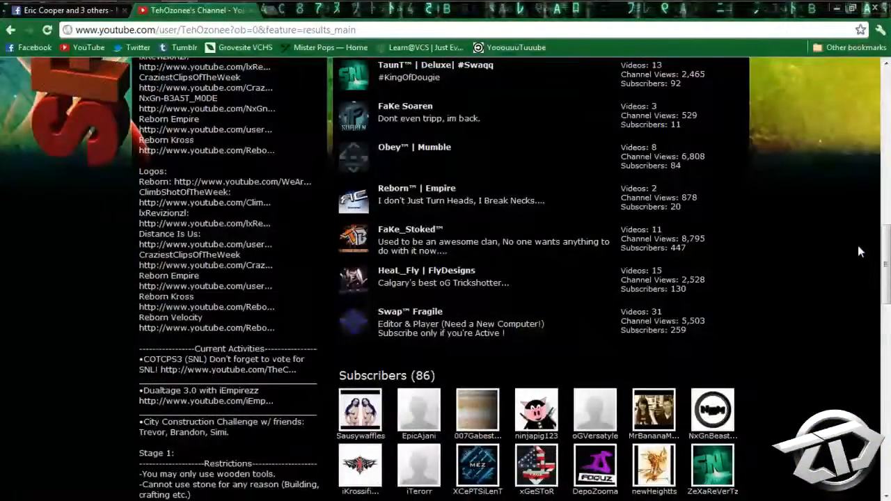
scroll(up, 3)
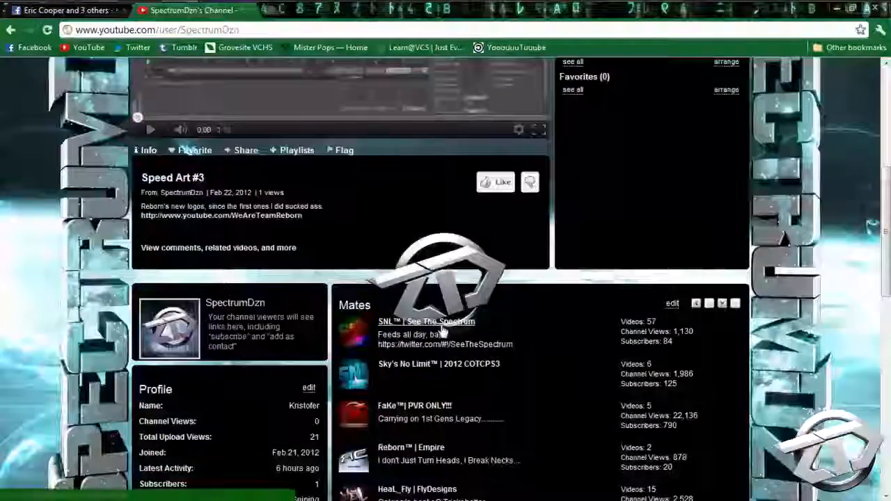
Step: Scroll through the SpectrumDzn channel's Mates and Profile sections and back to the top
scroll(down, 3)
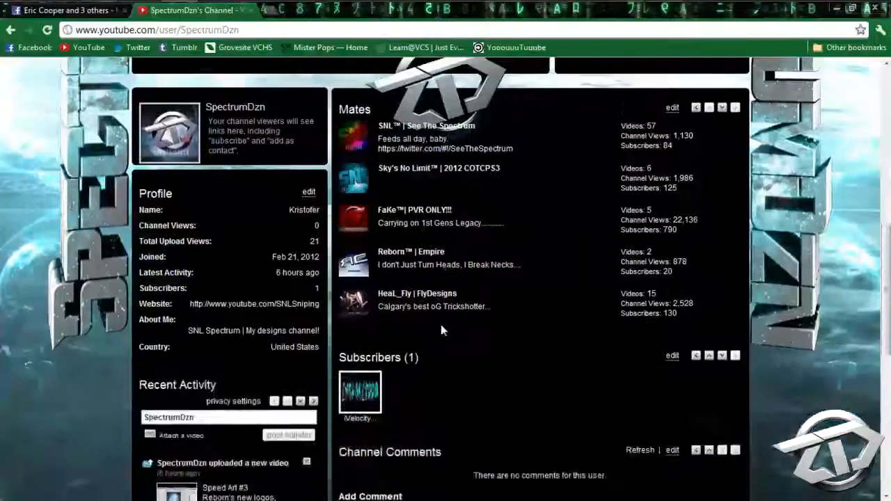
scroll(up, 3)
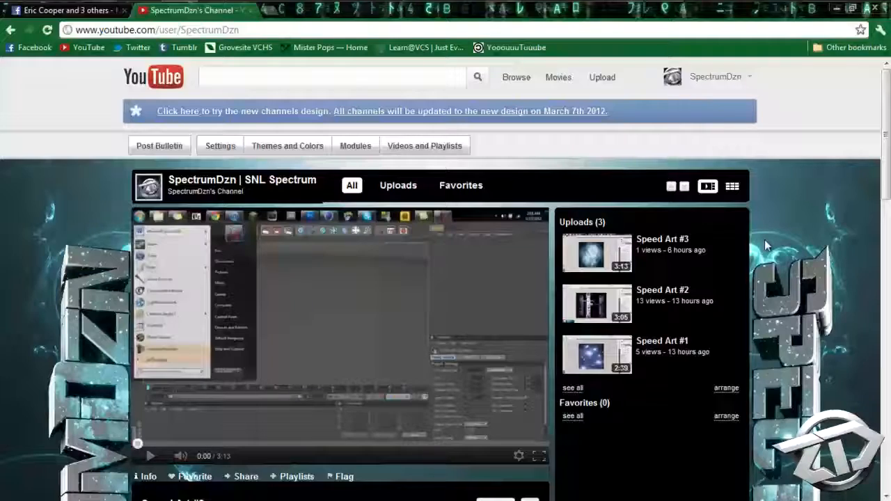
scroll(down, 3)
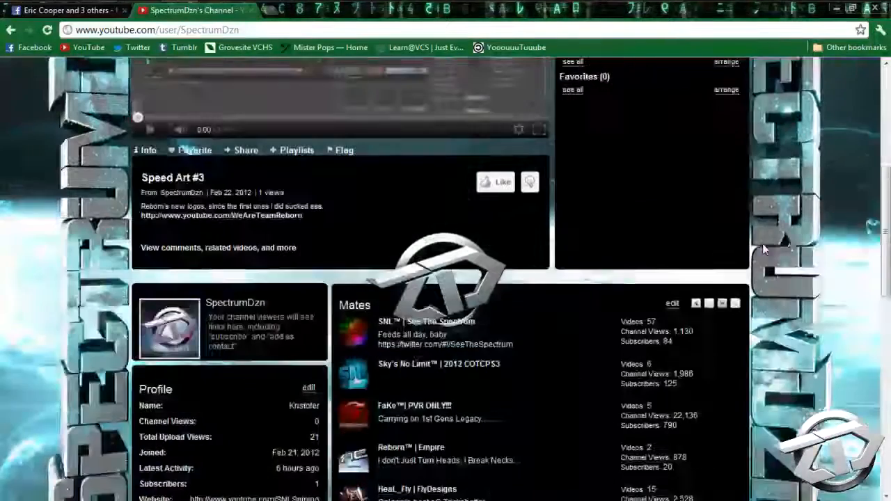
scroll(down, 3)
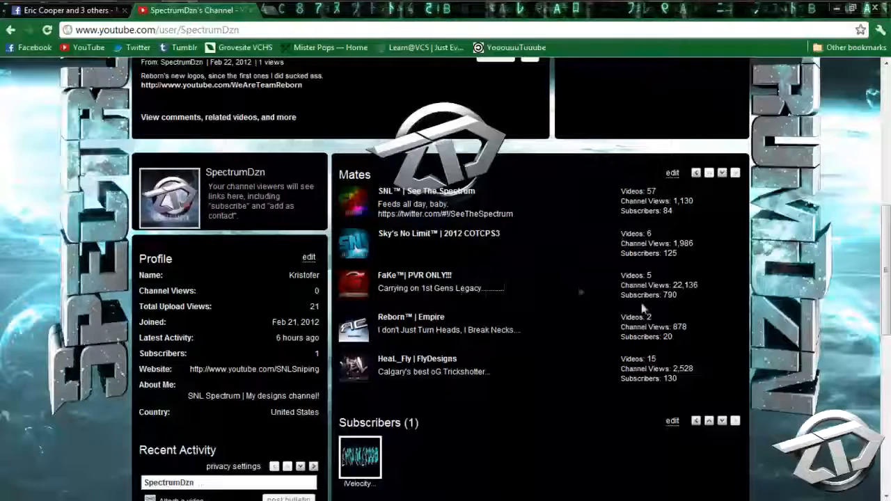
mouse_move(435, 458)
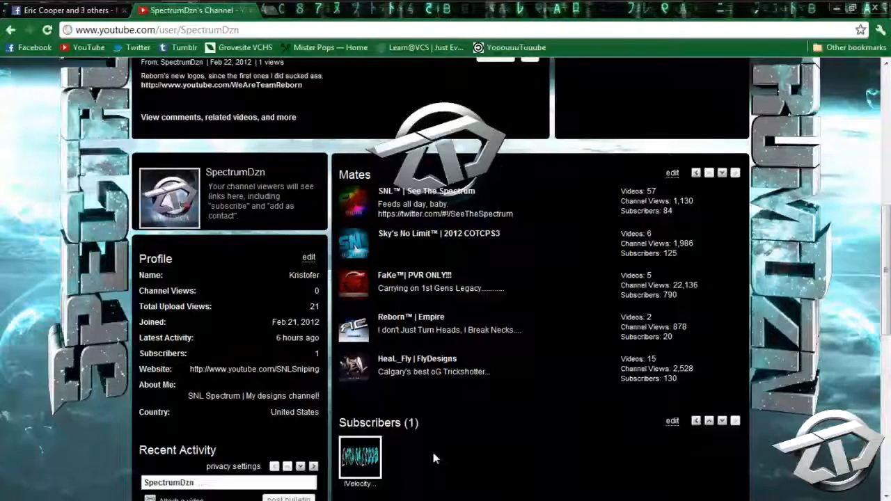
scroll(up, 3)
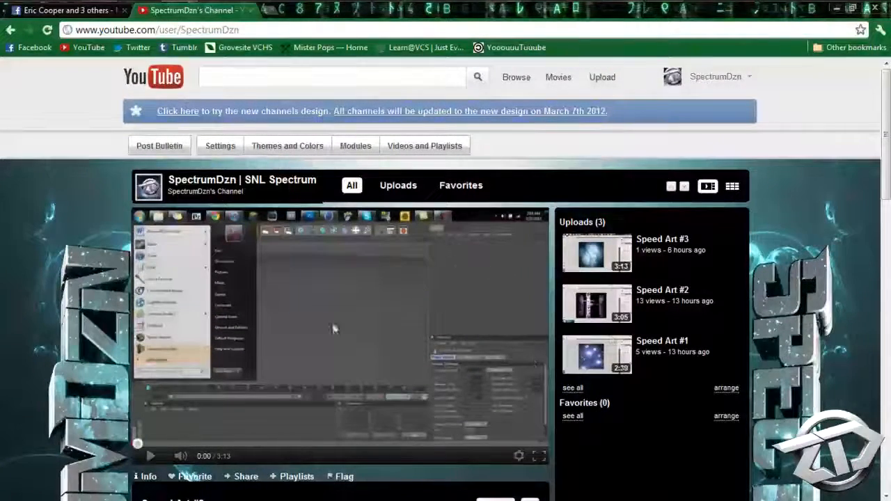
mouse_move(390, 312)
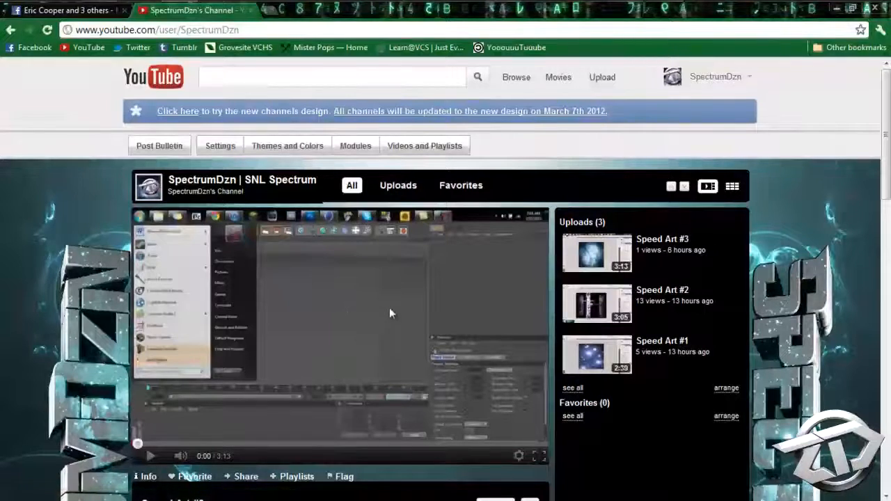
Step: Play Speed Art #3 in the featured player and check the empty Channel Comments section
click(150, 456)
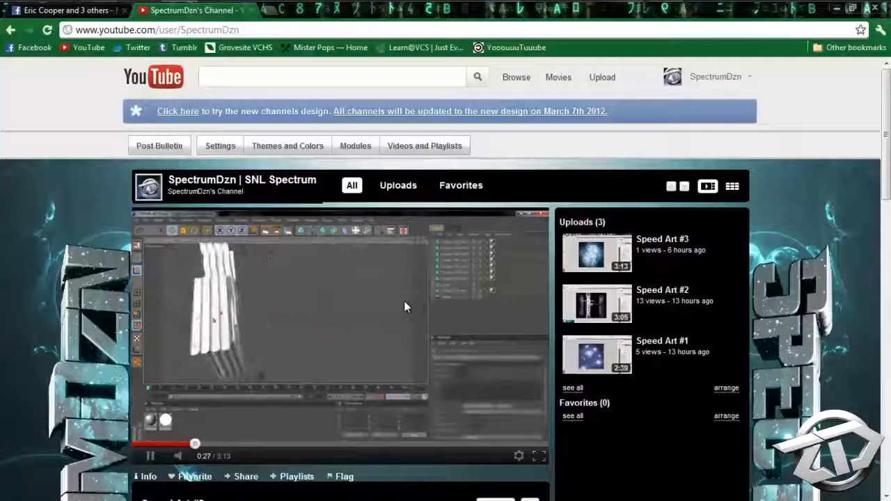
scroll(down, 3)
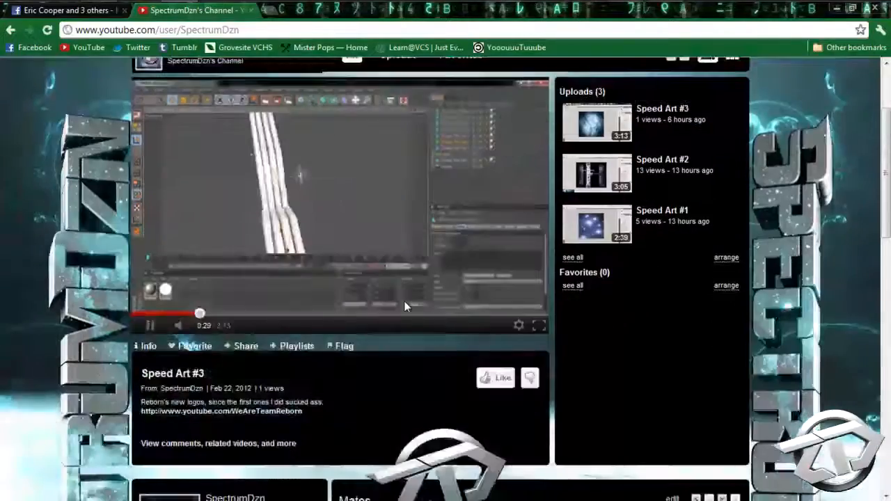
scroll(up, 3)
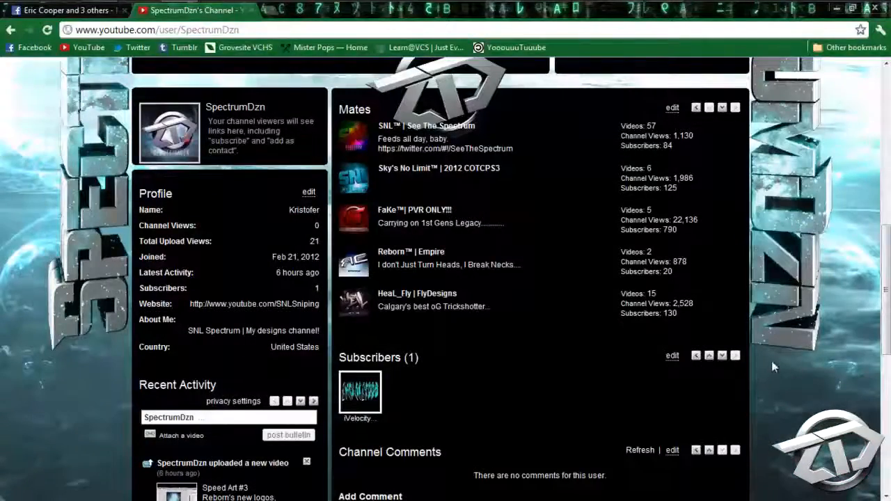
scroll(down, 3)
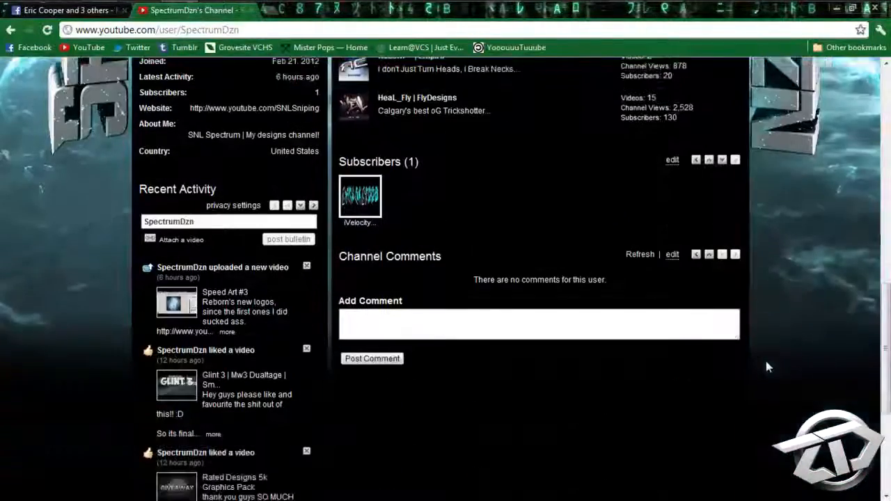
scroll(up, 3)
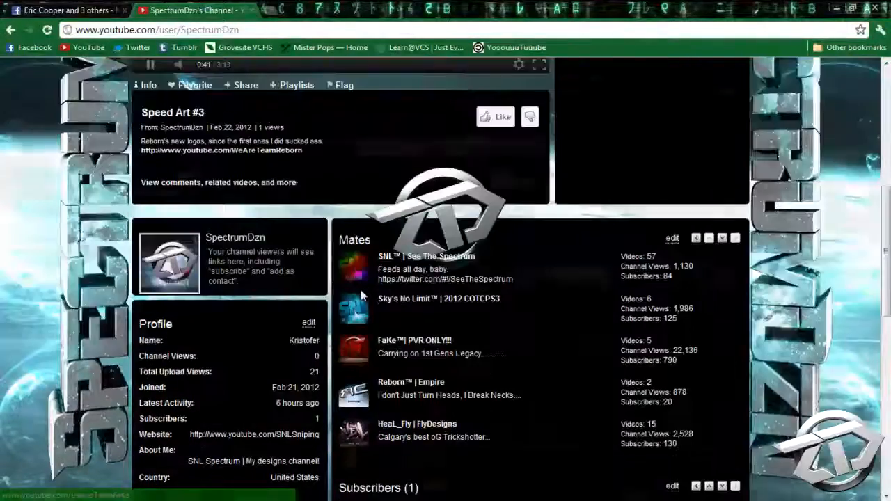
scroll(up, 3)
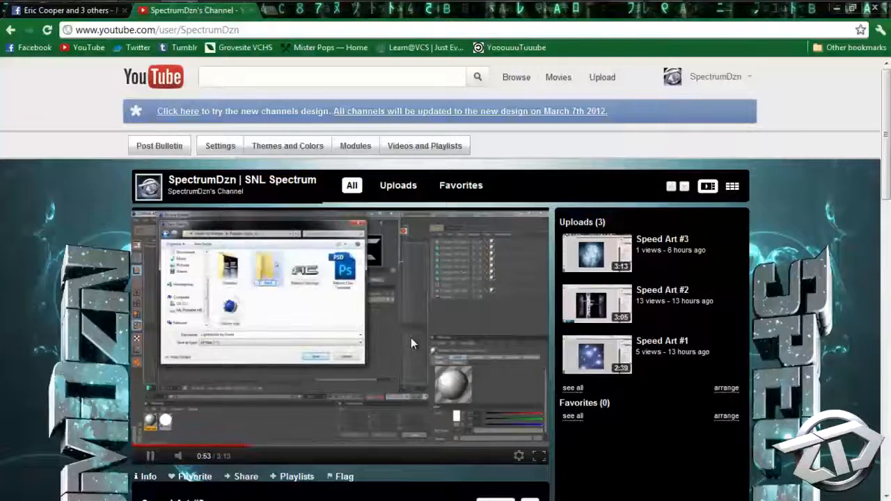
scroll(down, 3)
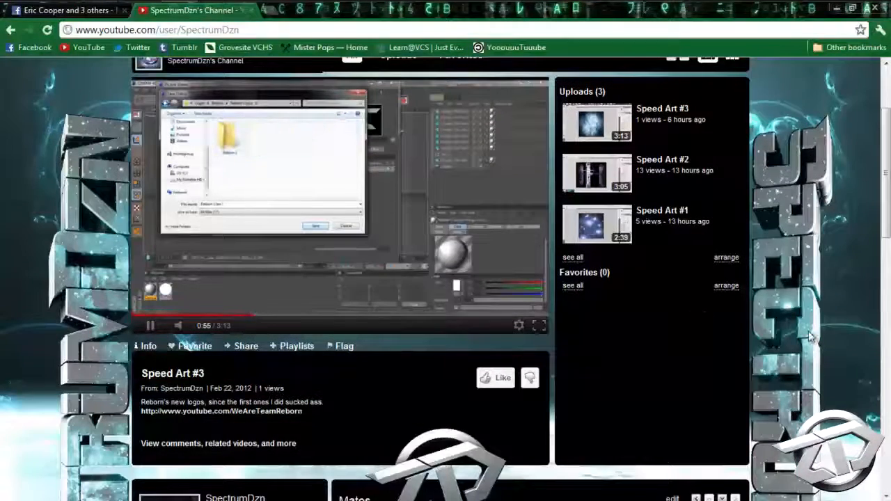